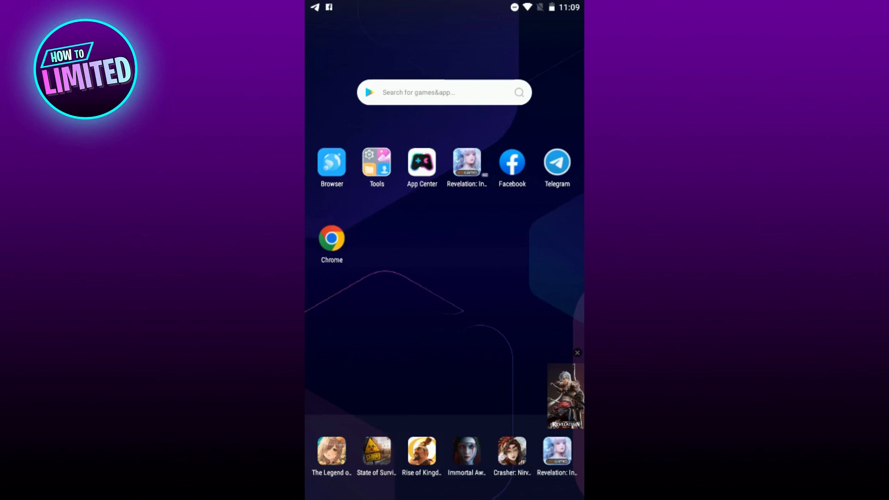
Step: Launch Telegram from the home screen to reach the chat list
click(556, 161)
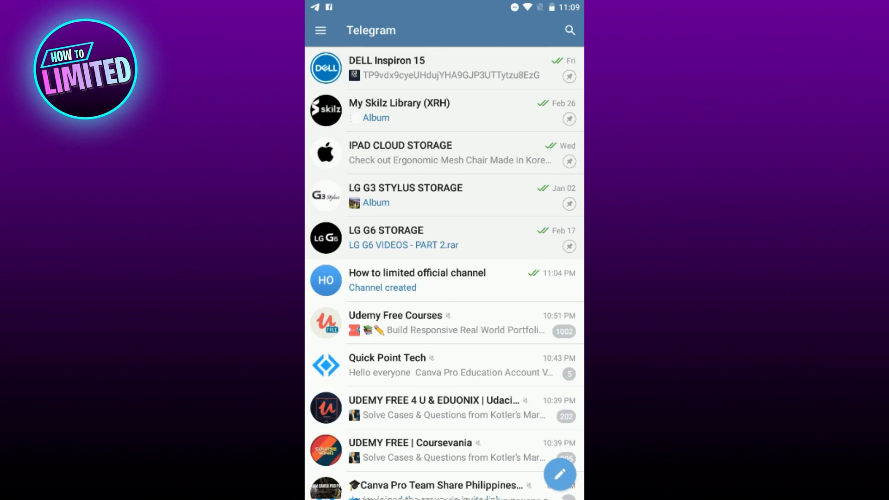
Step: Start a new channel and name it 'How to limited 3'
click(560, 474)
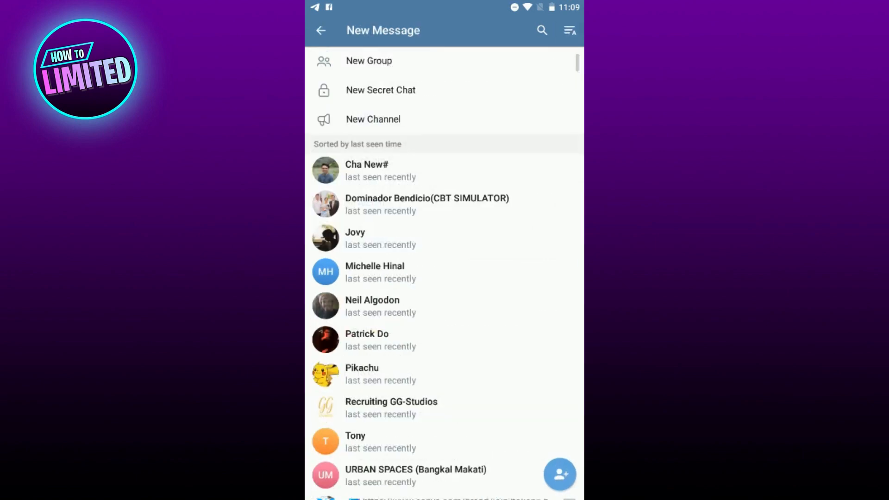
click(373, 119)
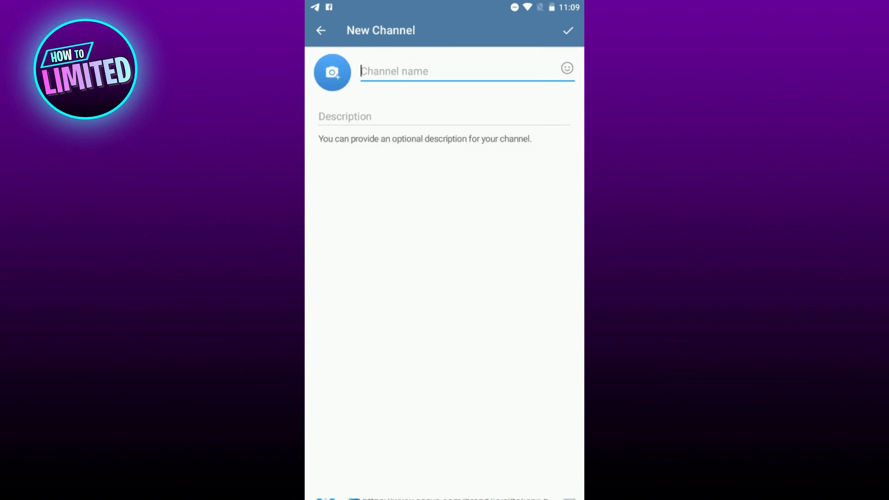
text(Ho)
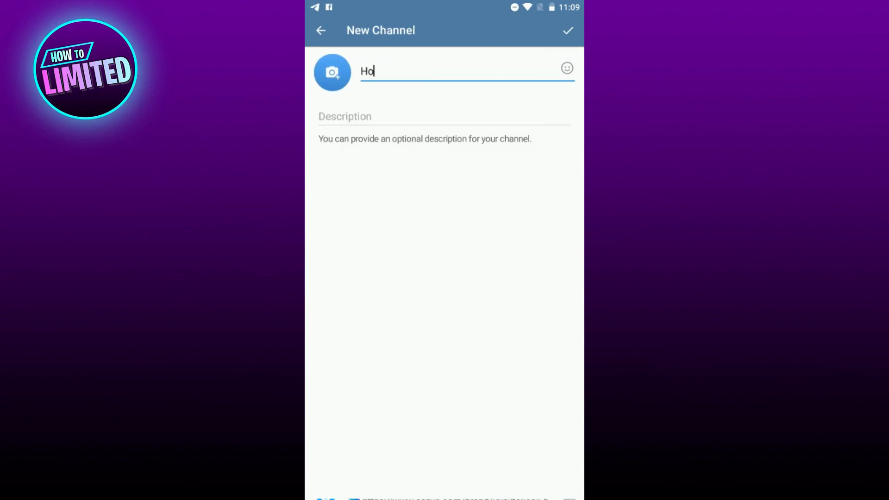
text(w to)
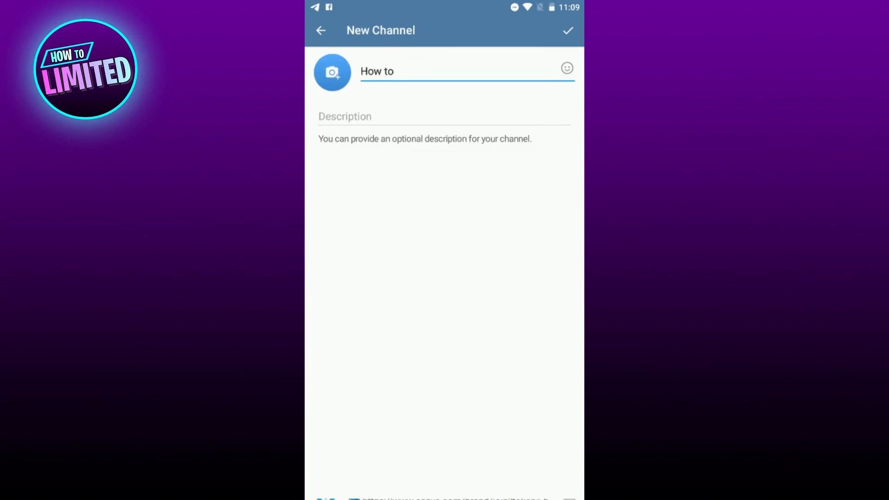
text(limited)
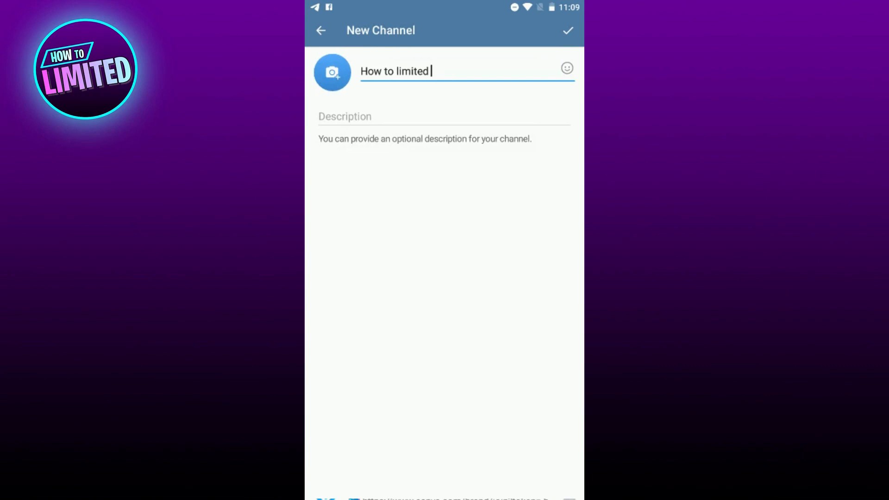
Step: Add the description 'About tutorial (sample)' and confirm the channel details
text(A)
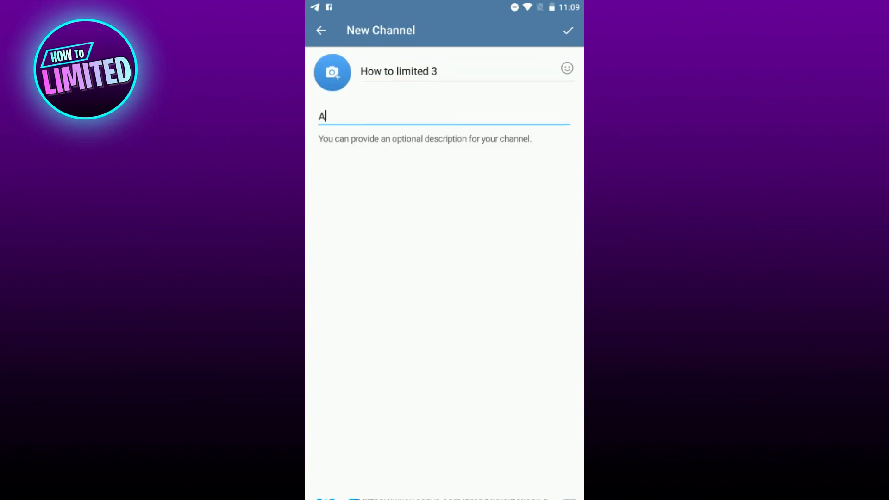
text(bout tuto)
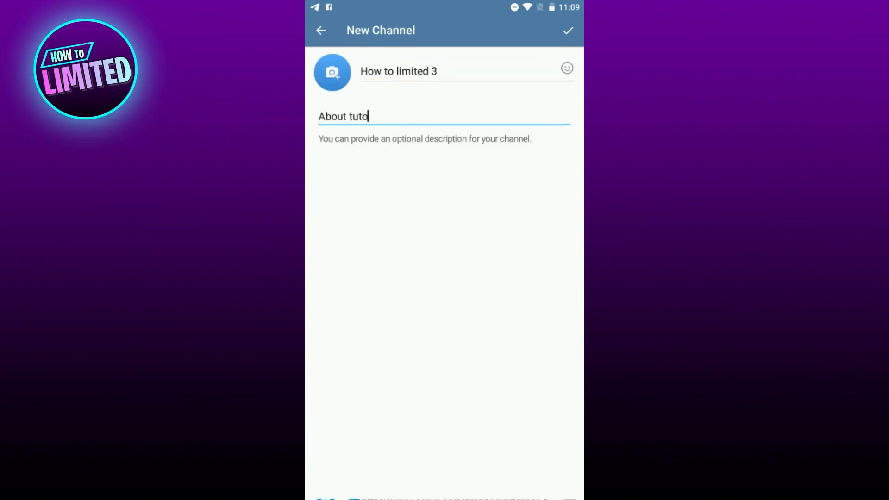
text(rial)
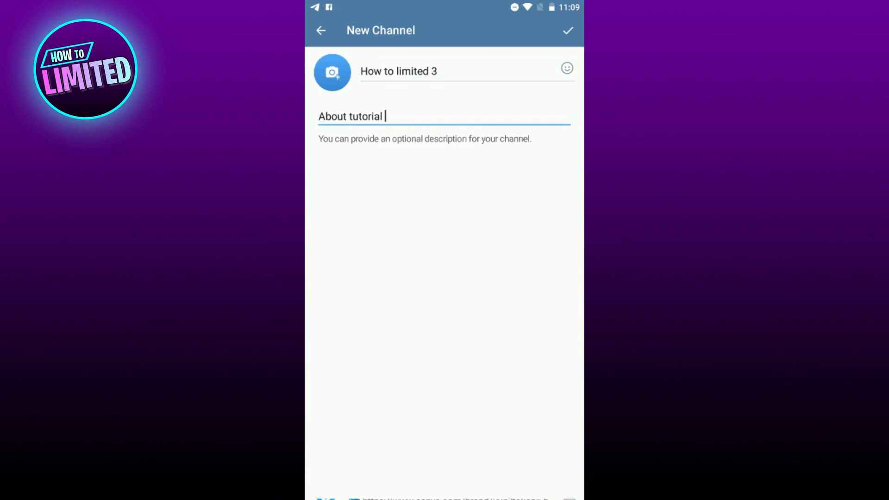
text((sam)
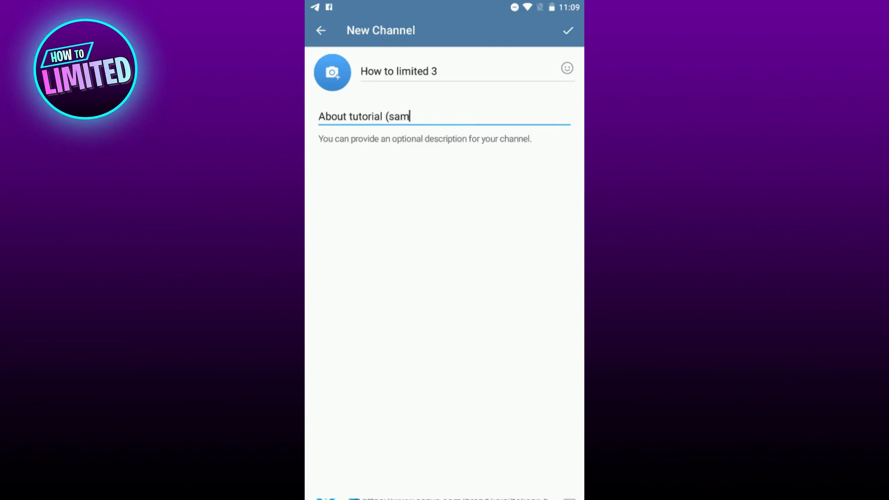
text(ple))
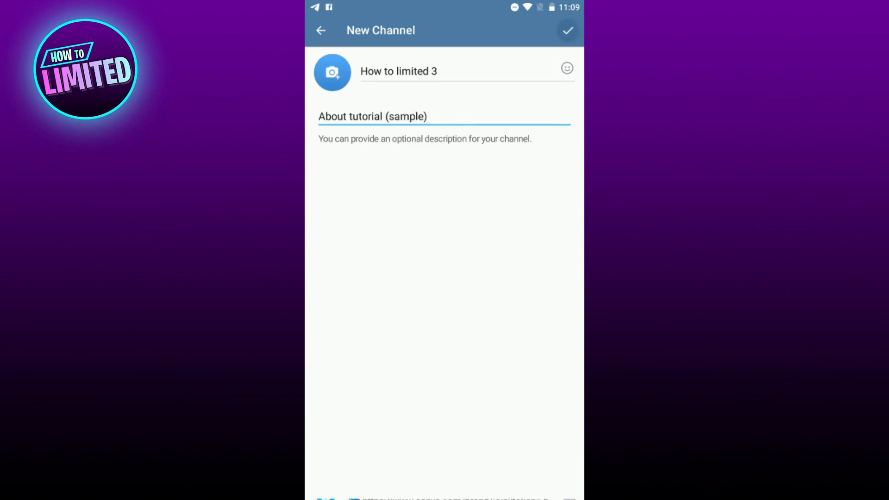
click(567, 31)
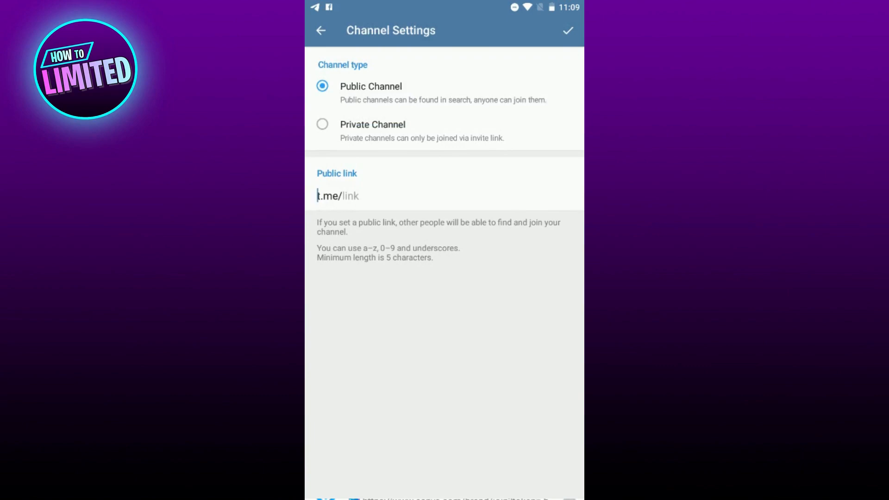
Step: Make the channel private, skip adding subscribers, and begin editing its details
click(322, 124)
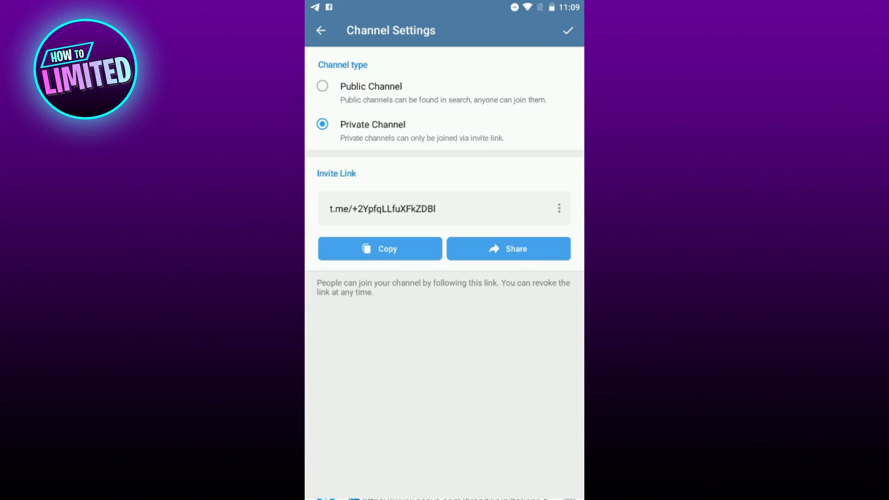
click(568, 30)
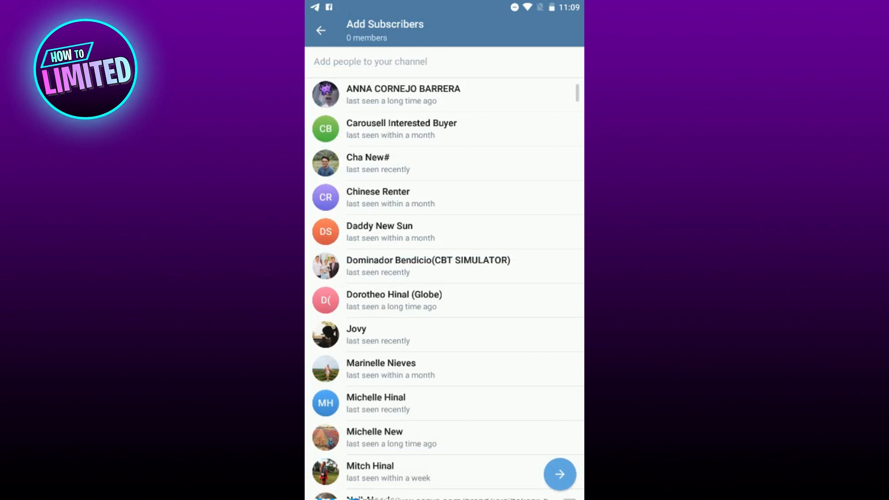
click(560, 474)
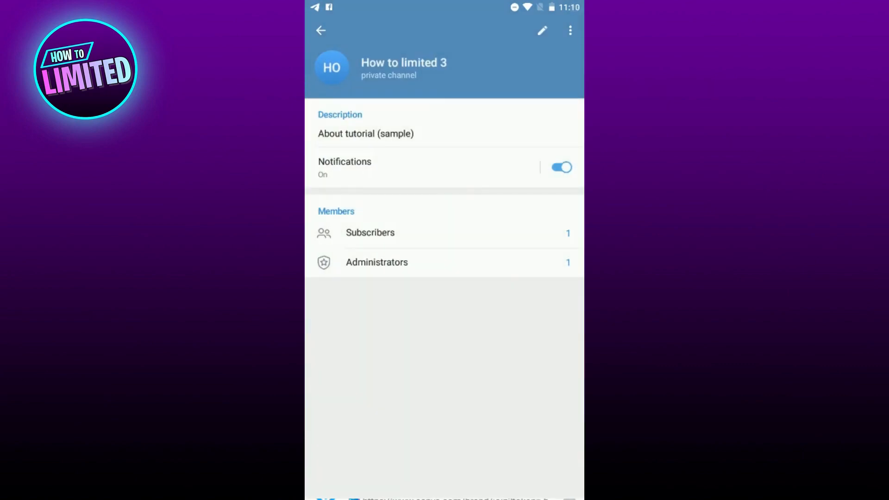
click(541, 30)
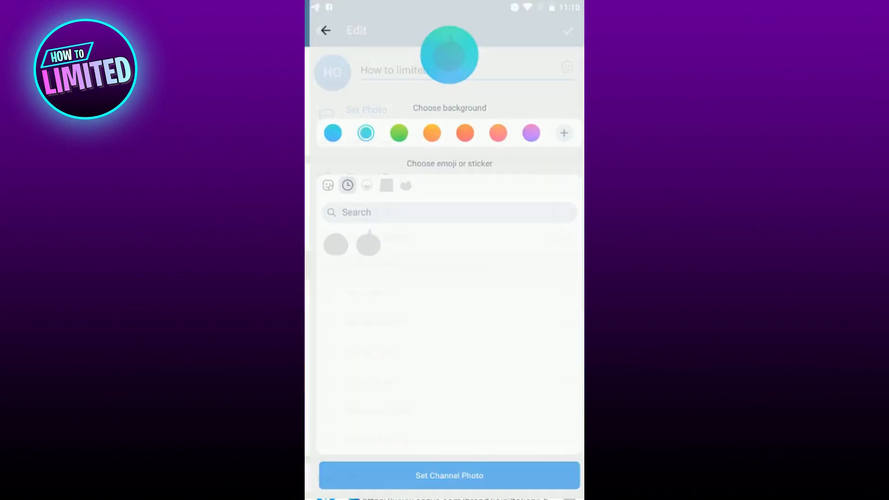
Step: Set the channel photo to the H sticker on a purple background
click(361, 185)
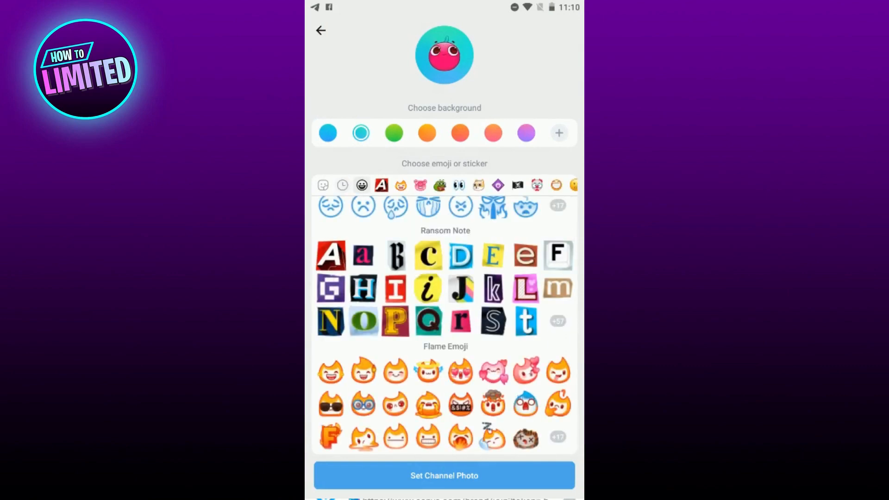
click(363, 288)
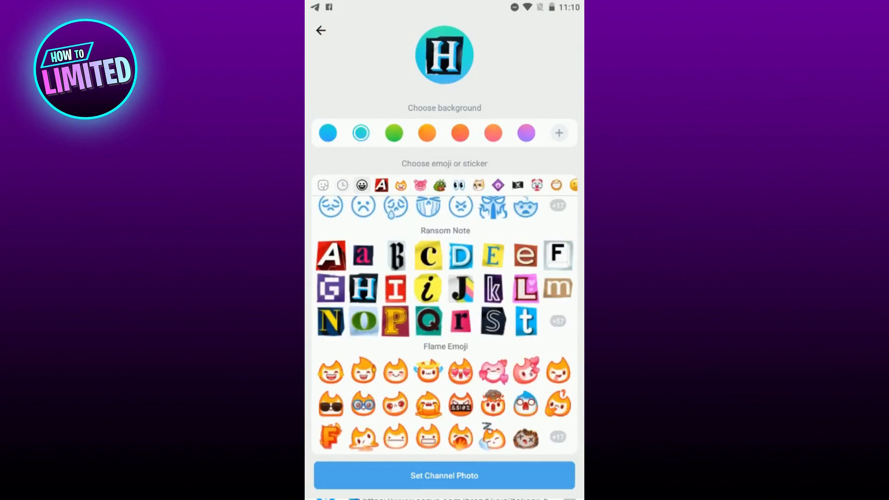
click(525, 133)
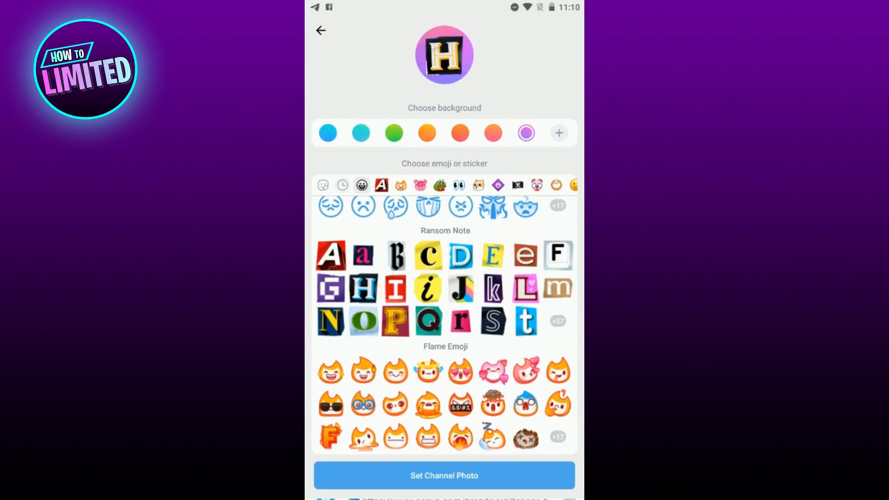
click(320, 31)
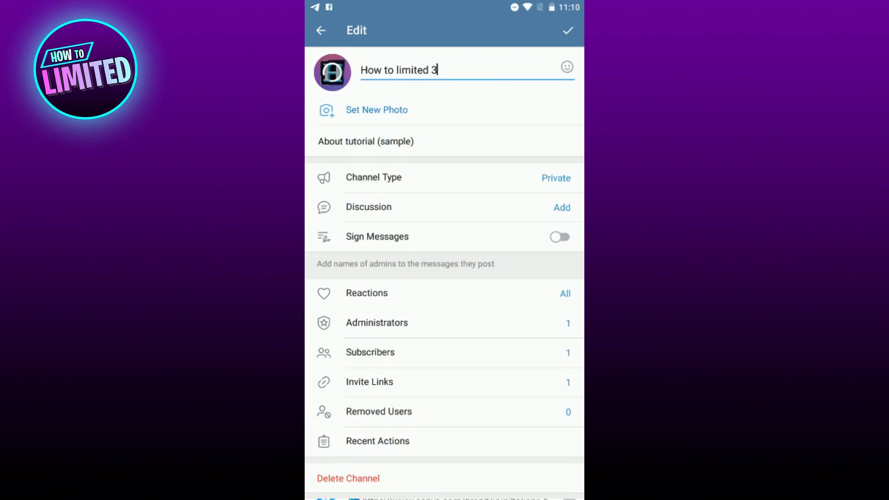
Step: View the channel's invite link and return to the channel info page
click(369, 381)
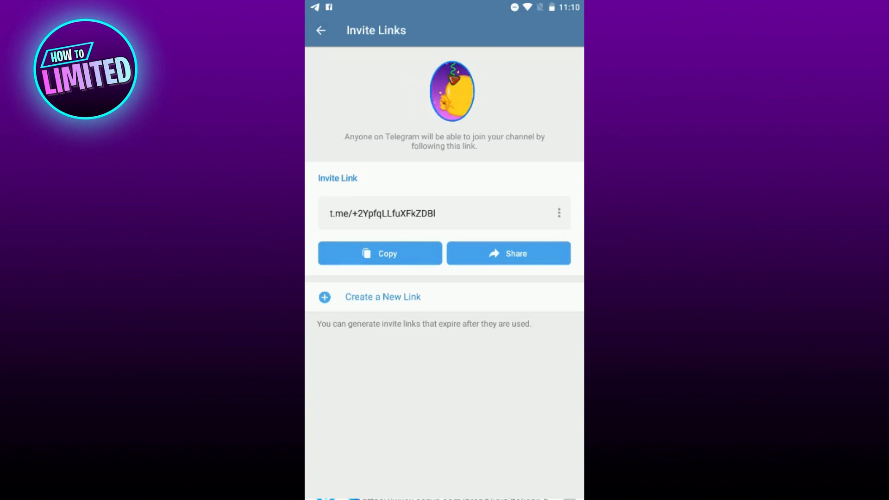
click(383, 296)
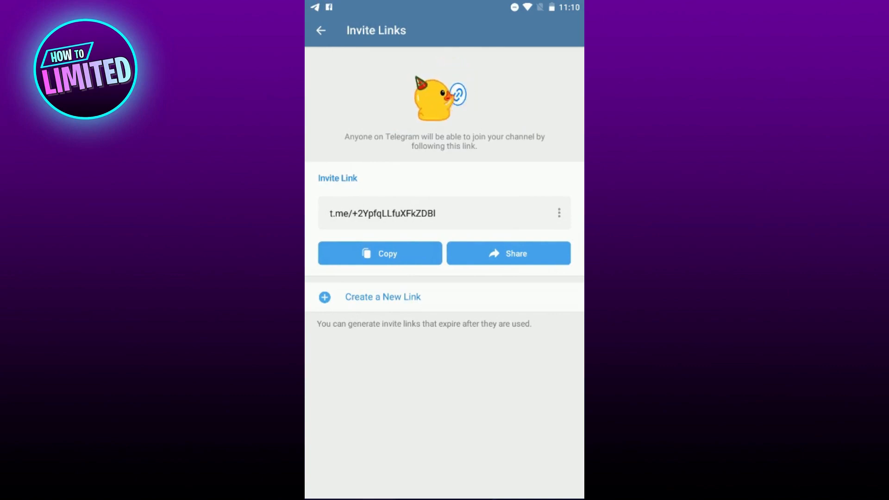
click(379, 253)
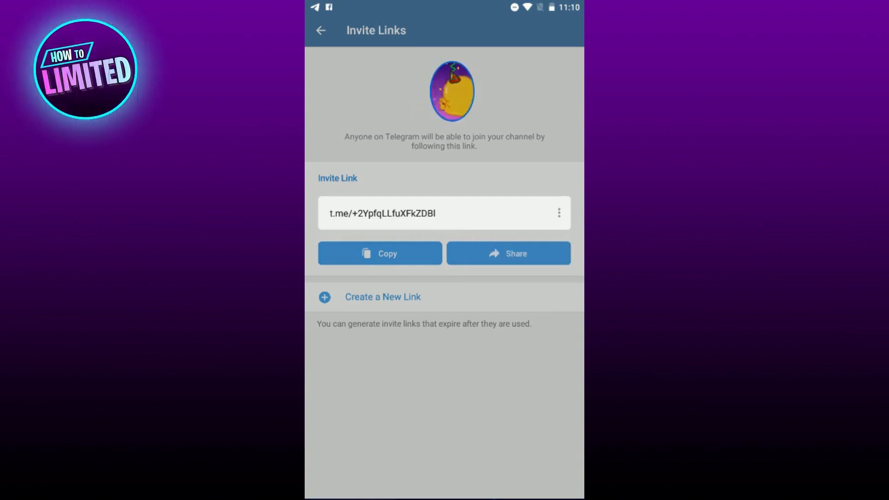
click(320, 30)
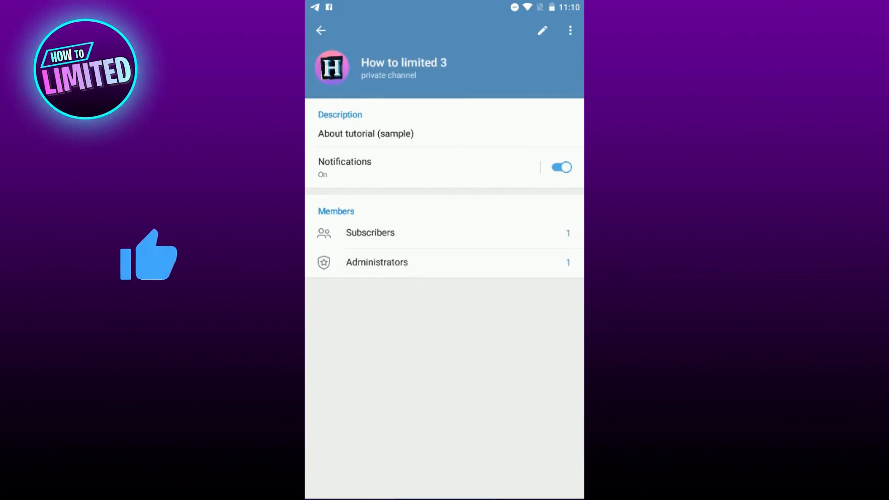
Step: Open the 'How to limited 3' channel chat showing its creation and photo update
click(321, 30)
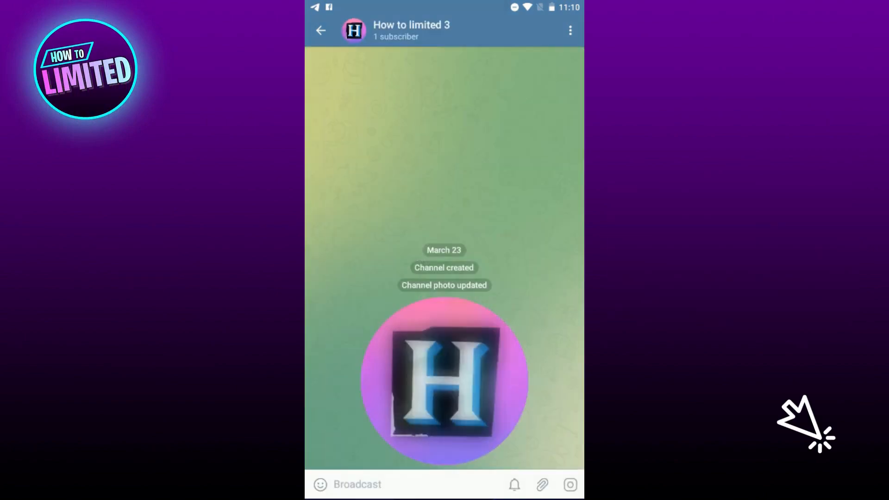